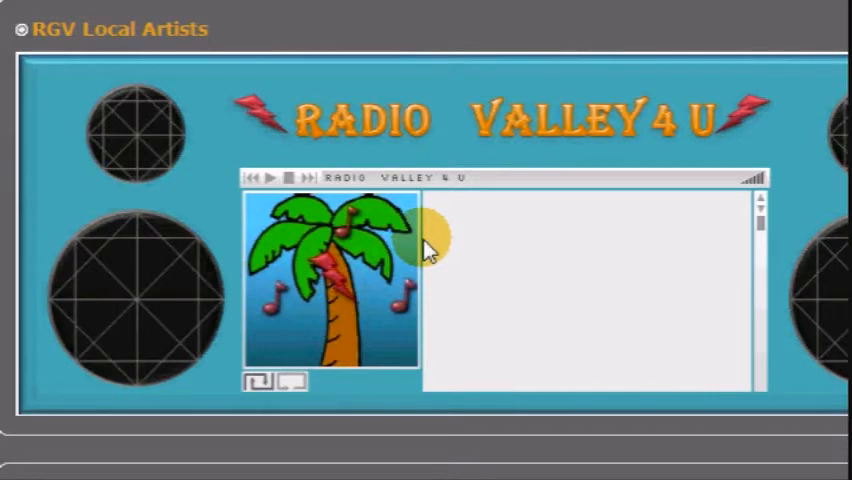
{"action": "mouse_move", "coordinate": [376, 224]}
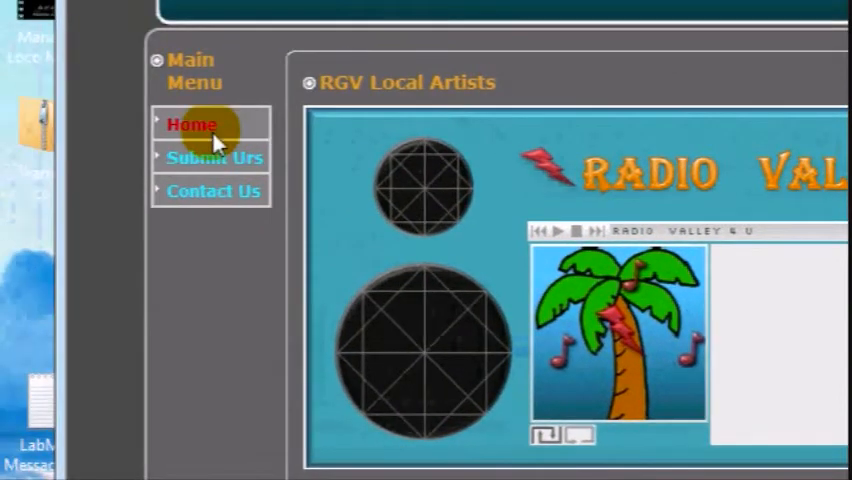
{"action": "mouse_move", "coordinate": [212, 168]}
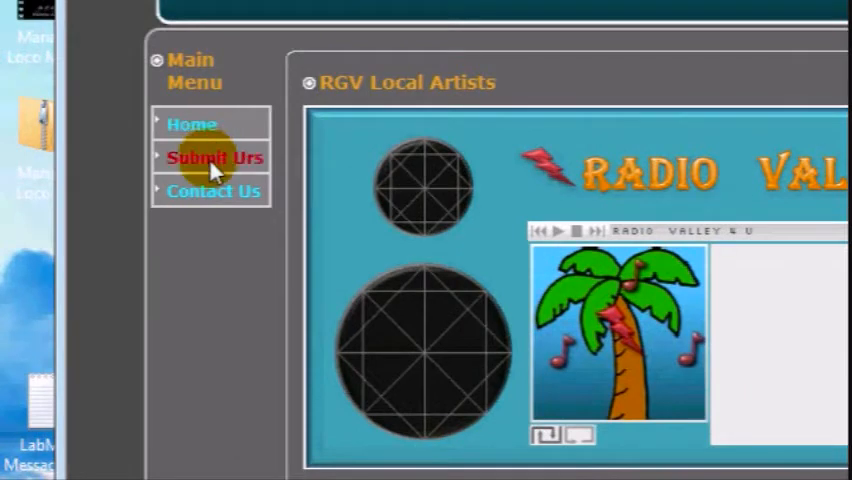
{"action": "mouse_move", "coordinate": [214, 192]}
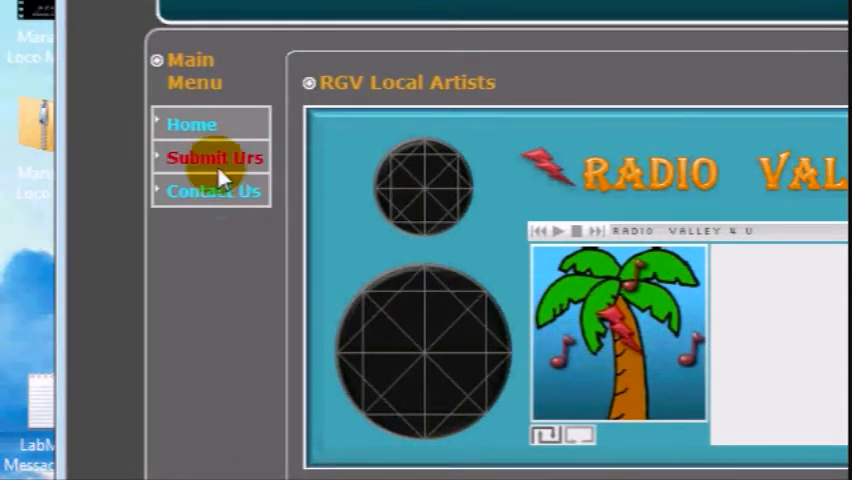
{"action": "mouse_move", "coordinate": [220, 170]}
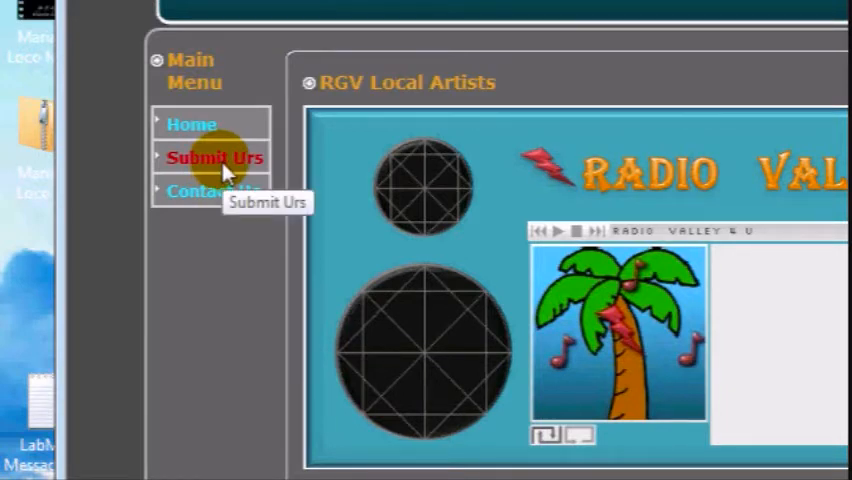
- Go to Submit Ur Work and read the terms down to the I Agree / I Disagree choice
{"action": "left_click", "coordinate": [214, 156]}
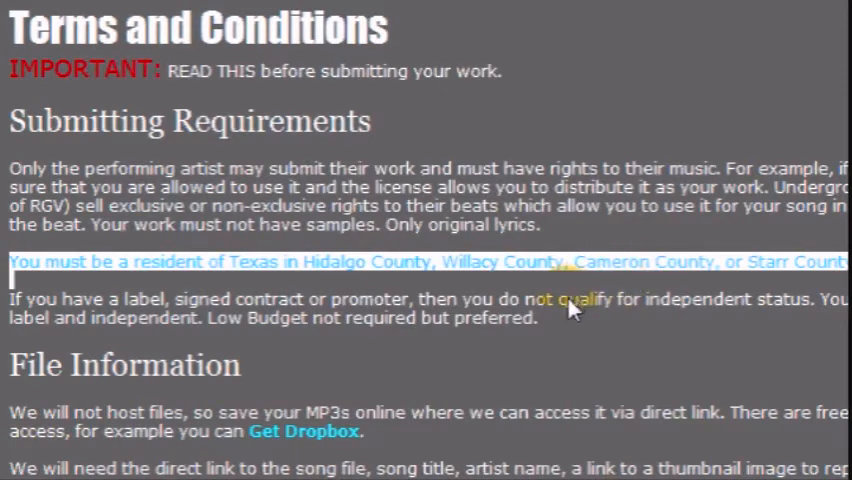
{"action": "scroll", "scroll_direction": "down", "scroll_amount": 3}
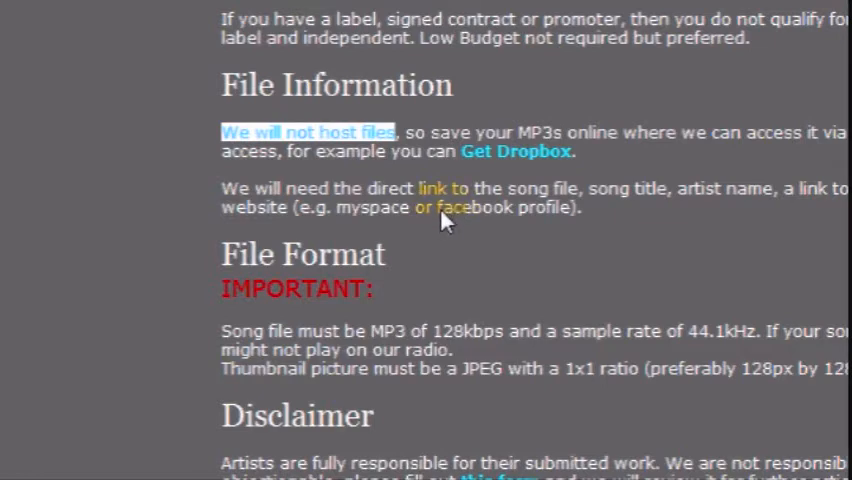
{"action": "mouse_move", "coordinate": [512, 176]}
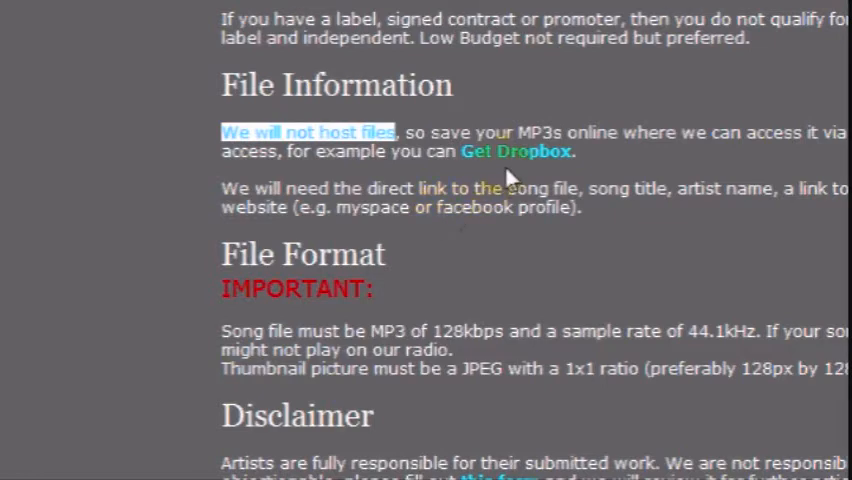
{"action": "mouse_move", "coordinate": [516, 164]}
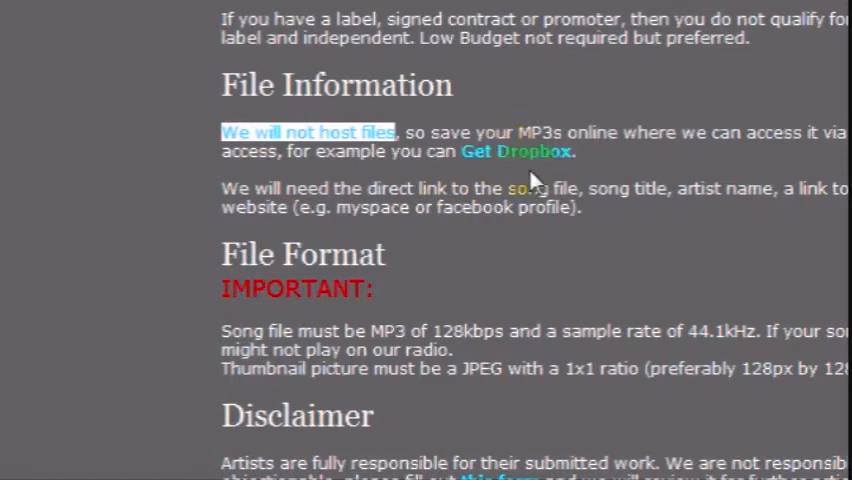
{"action": "scroll", "scroll_direction": "down", "scroll_amount": 3}
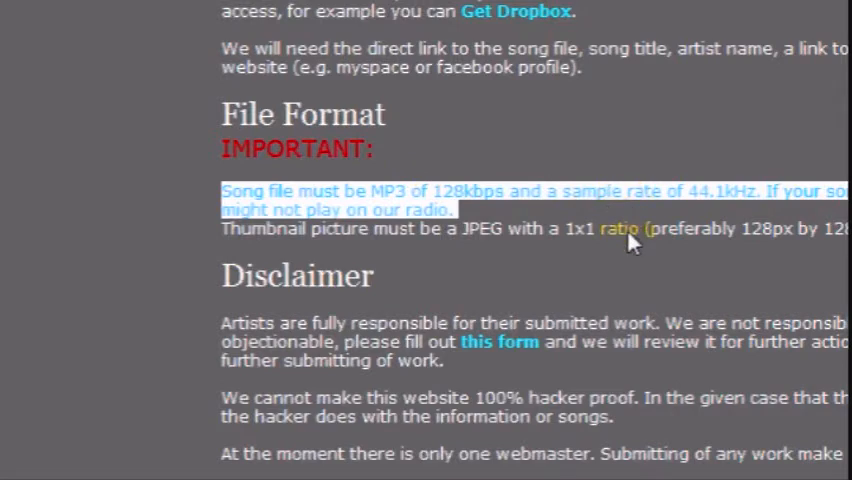
{"action": "mouse_move", "coordinate": [536, 244]}
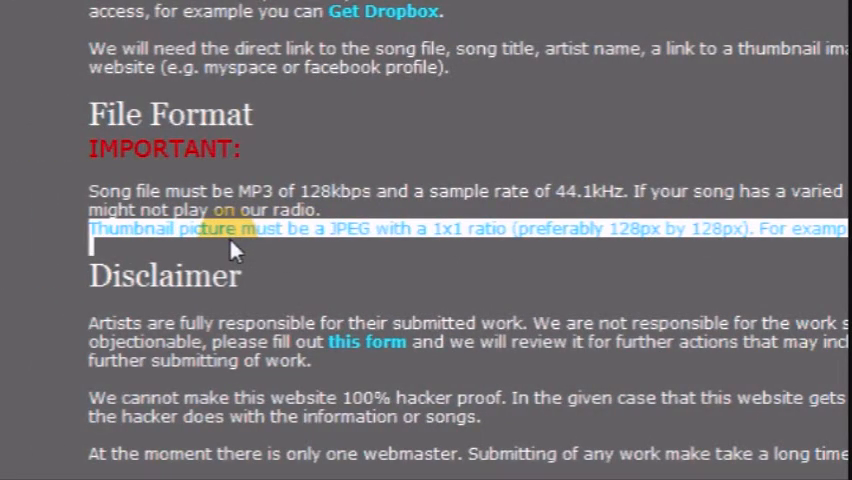
{"action": "scroll", "scroll_direction": "down", "scroll_amount": 3}
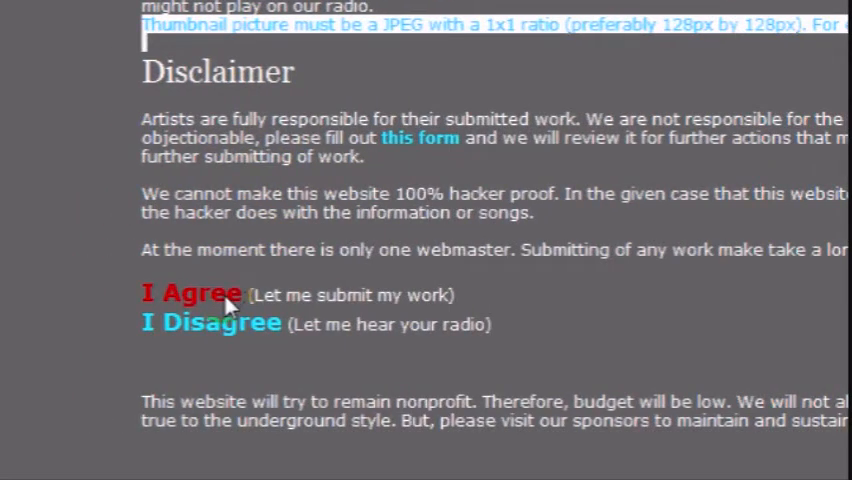
- Agree to the terms and enter 'Artistic Name' as the artist name
{"action": "left_click", "coordinate": [190, 292]}
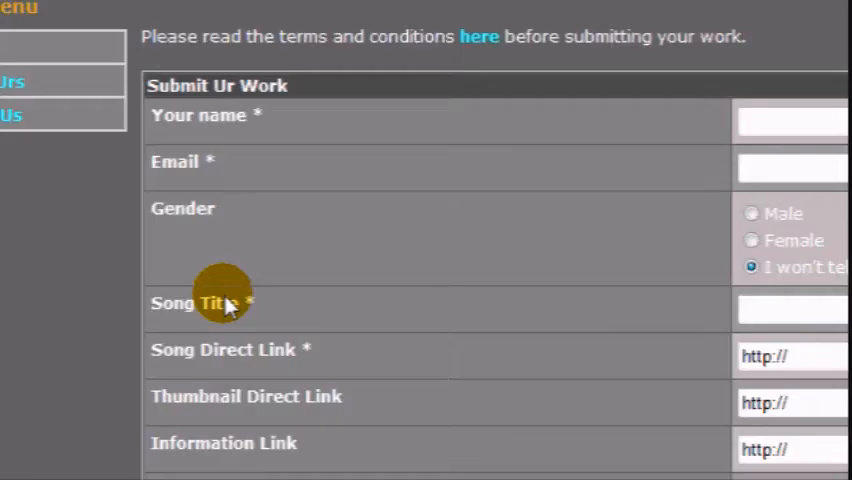
{"action": "mouse_move", "coordinate": [532, 262]}
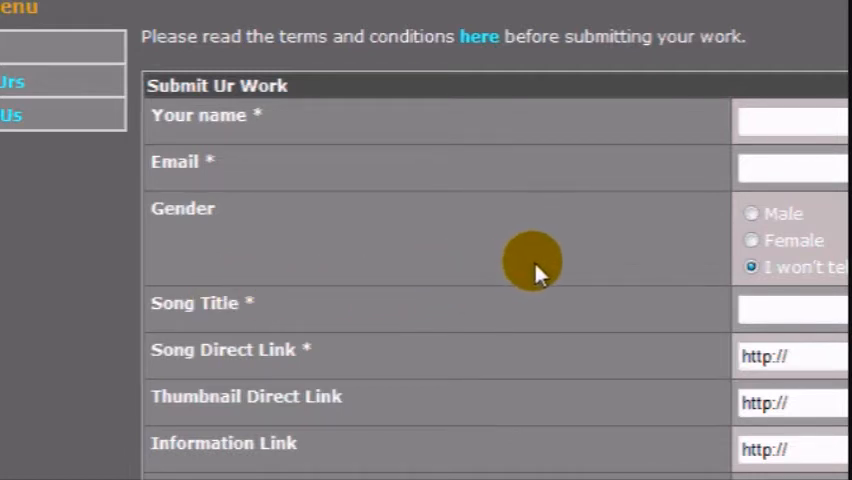
{"action": "mouse_move", "coordinate": [548, 248]}
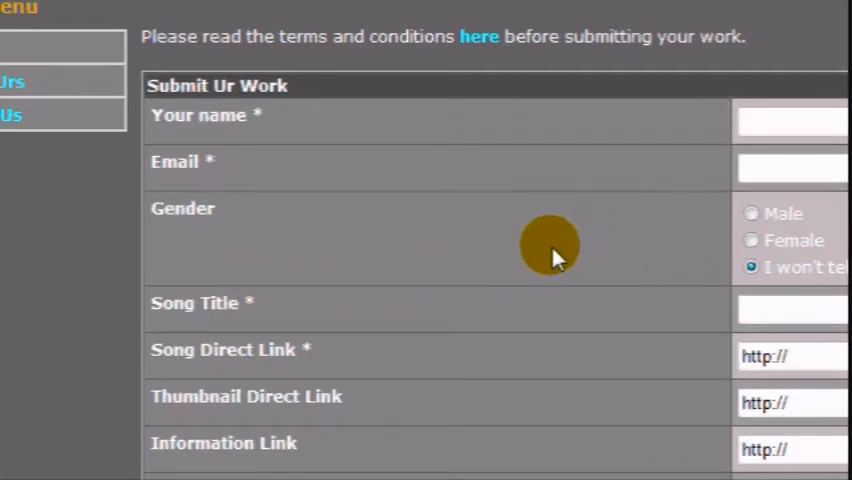
{"action": "mouse_move", "coordinate": [556, 204]}
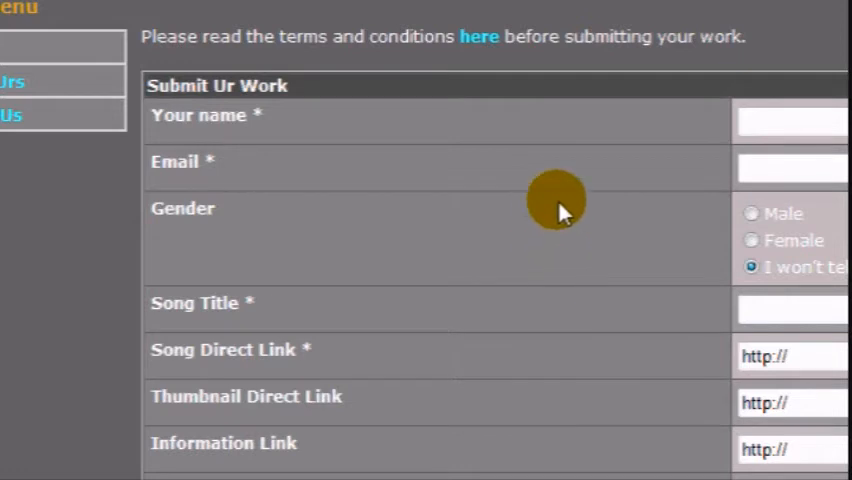
{"action": "type", "text": "Artistic"}
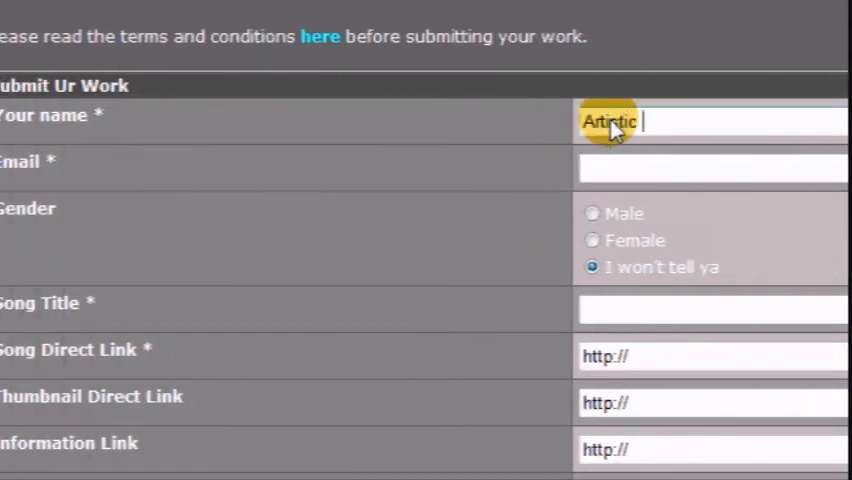
{"action": "type", "text": "Name"}
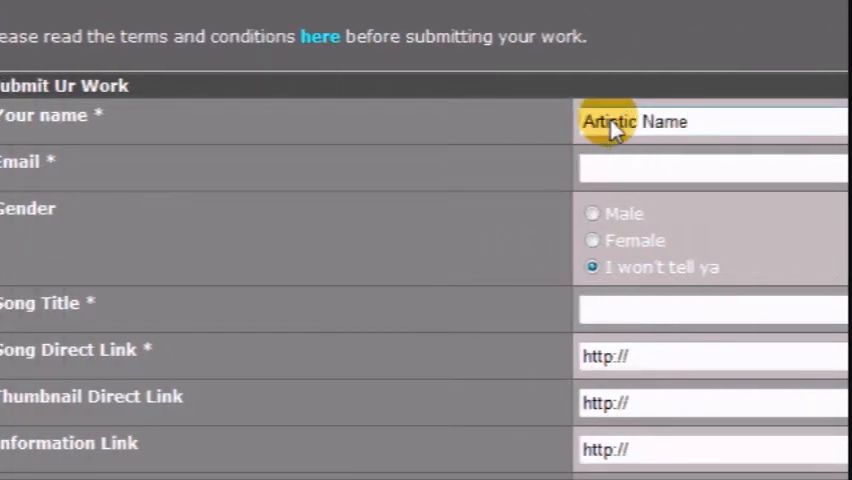
{"action": "type", "text": "your"}
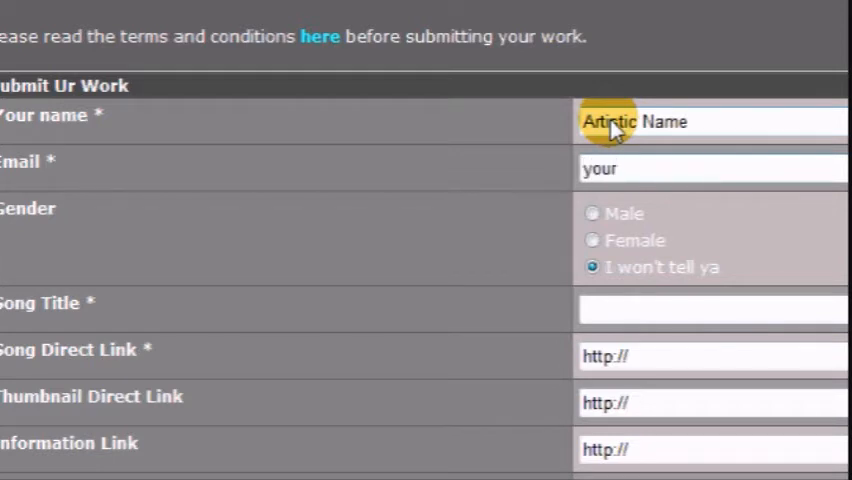
{"action": "type", "text": "@email"}
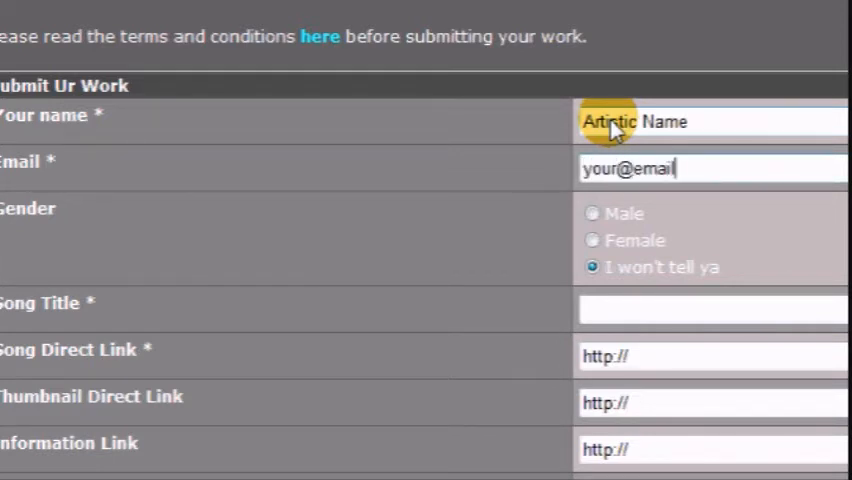
{"action": "type", "text": ".com"}
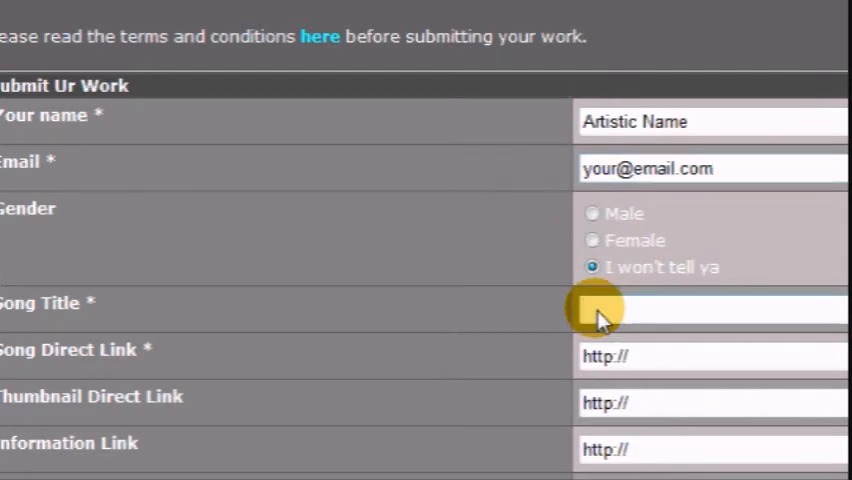
{"action": "type", "text": "So"}
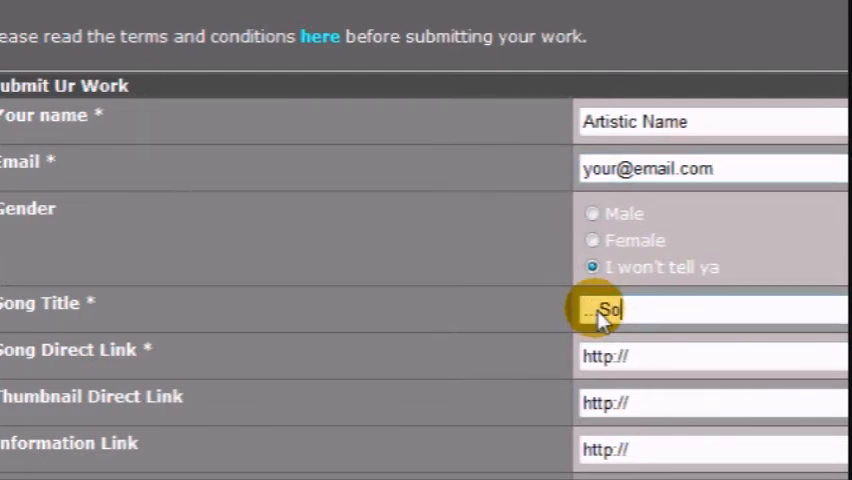
{"action": "type", "text": "Song title"}
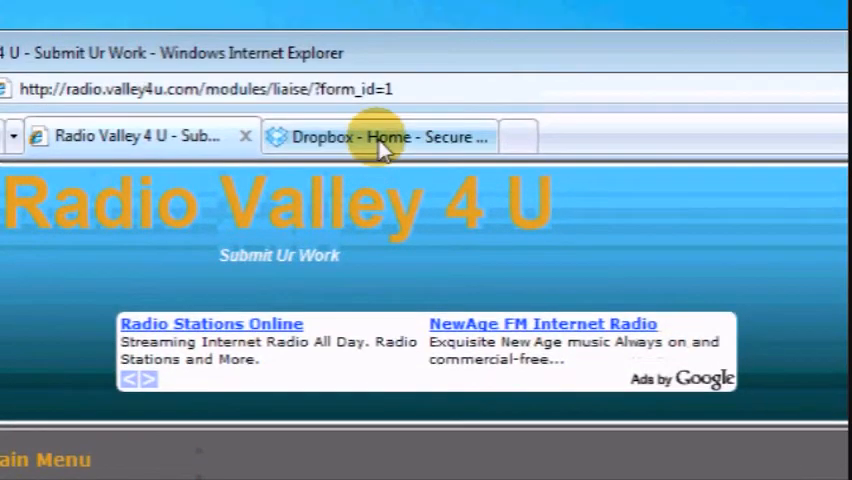
- Locate Can't End Well.mp3 in the Dropbox Public folder, then return to the submission page
{"action": "left_click", "coordinate": [378, 136]}
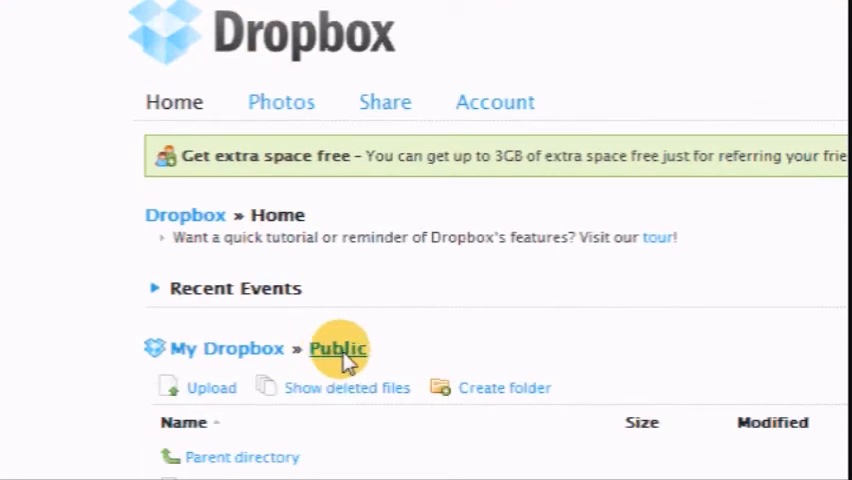
{"action": "scroll", "scroll_direction": "down", "scroll_amount": 3}
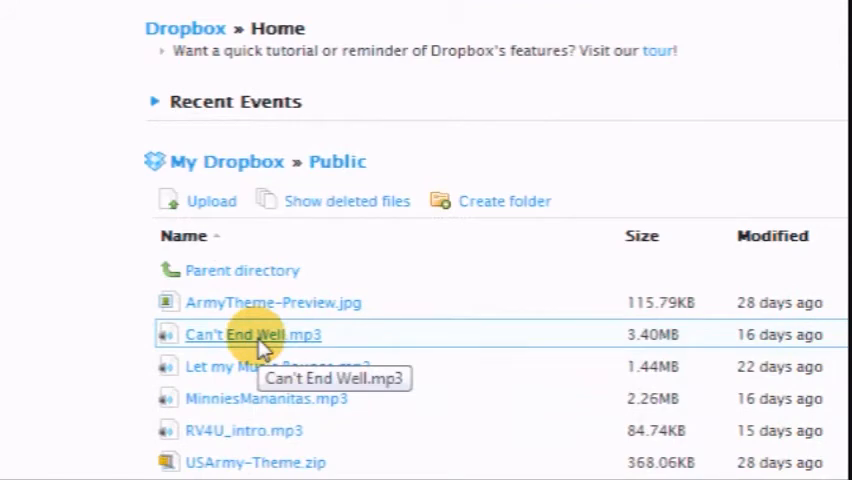
{"action": "right_click", "coordinate": [250, 334]}
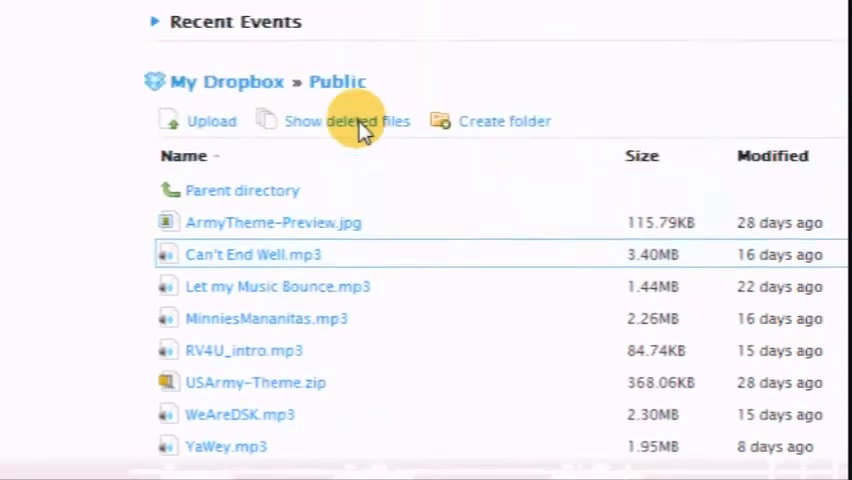
{"action": "left_click", "coordinate": [164, 108]}
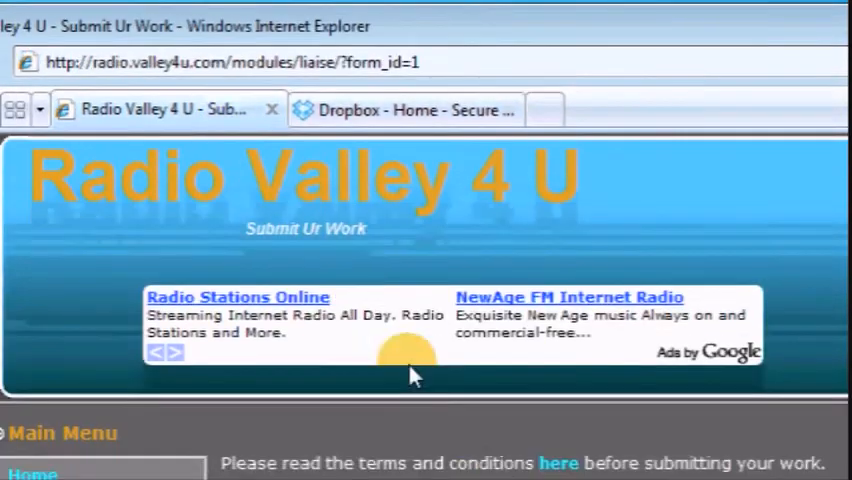
{"action": "scroll", "scroll_direction": "down", "scroll_amount": 3}
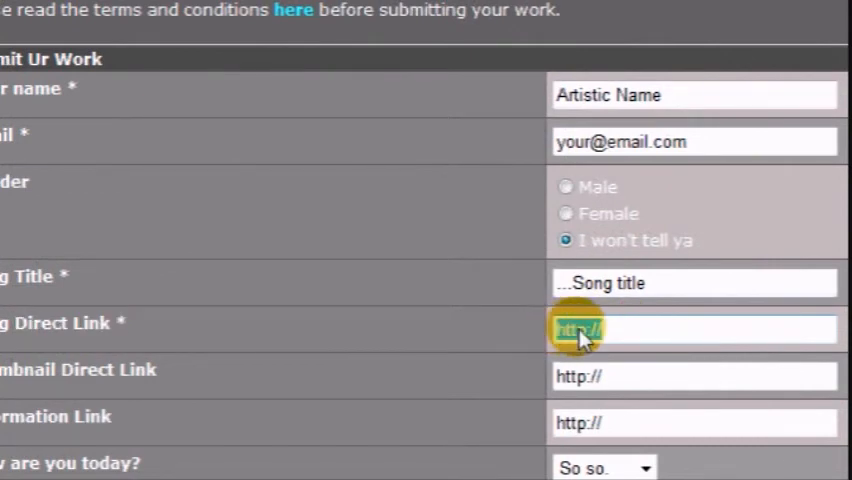
{"action": "right_click", "coordinate": [580, 330]}
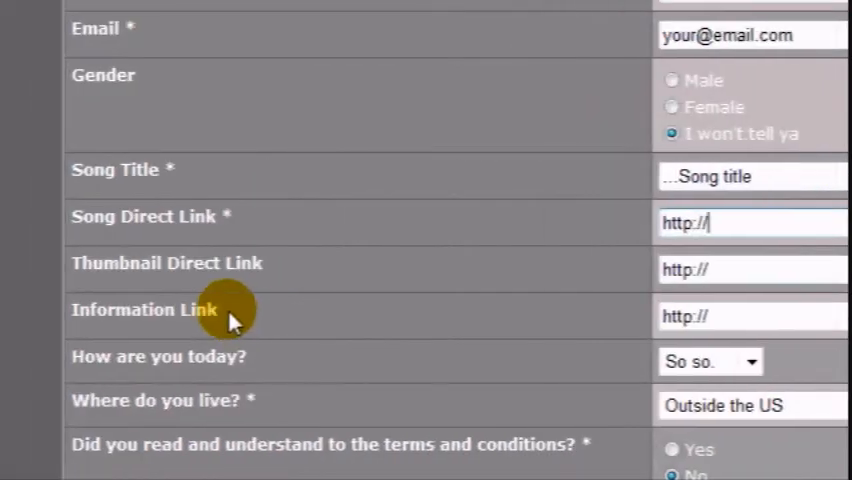
{"action": "double_click", "coordinate": [144, 308]}
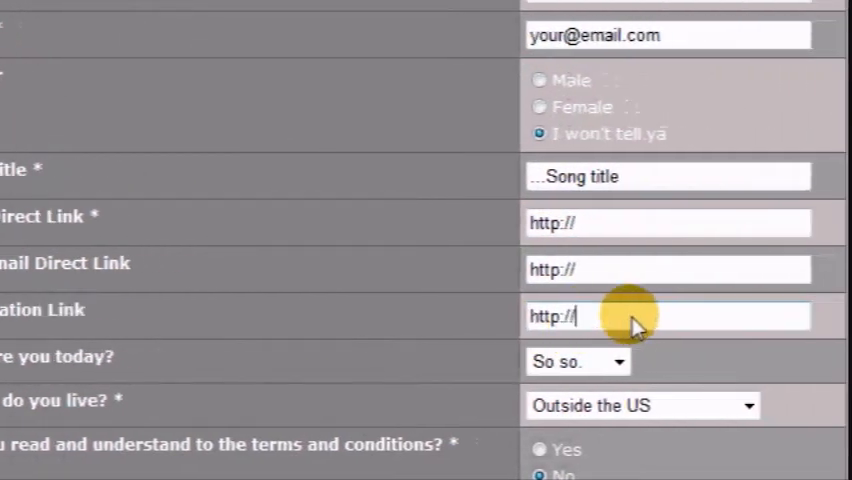
- Enter myspace.com/dakingbeats as the Information Link
{"action": "type", "text": "myspace"}
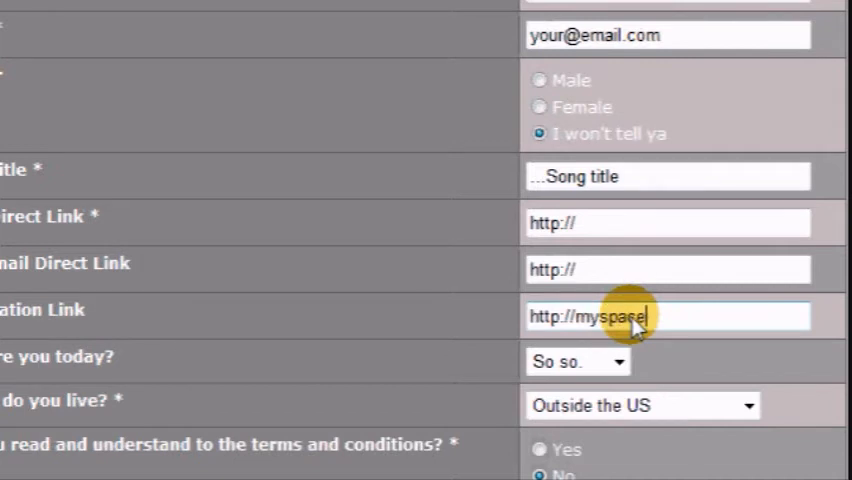
{"action": "type", "text": ".com/dak"}
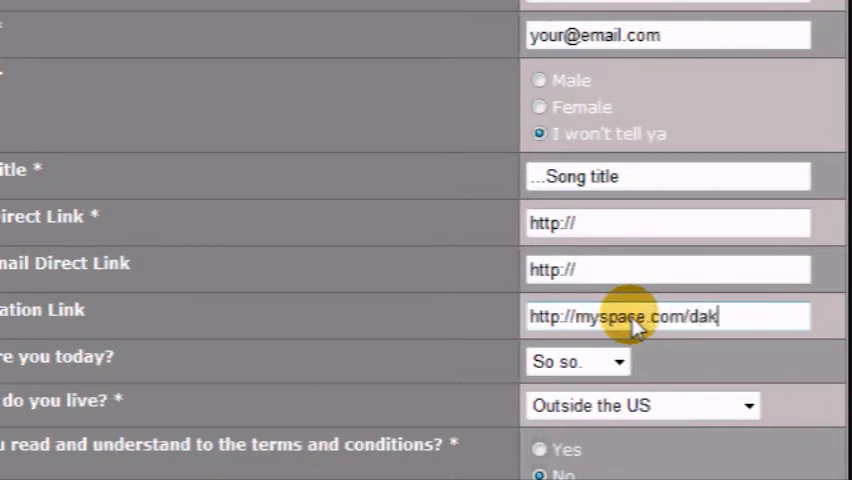
{"action": "type", "text": "ingbeat"}
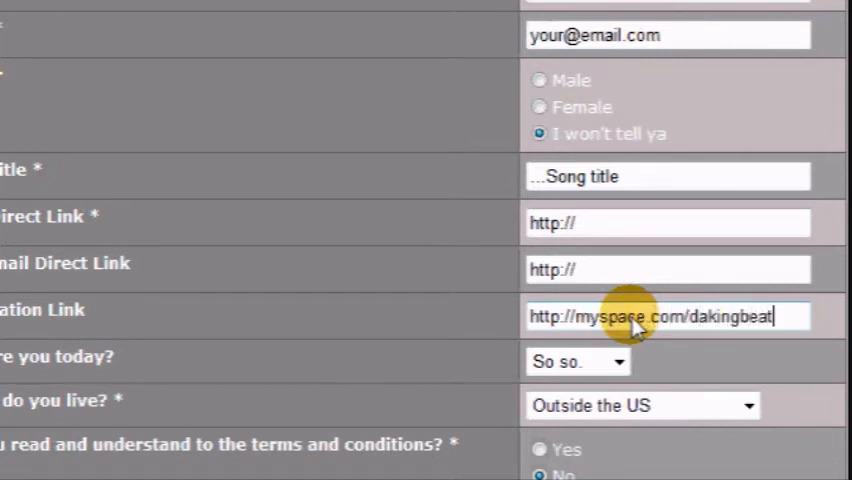
{"action": "type", "text": "s"}
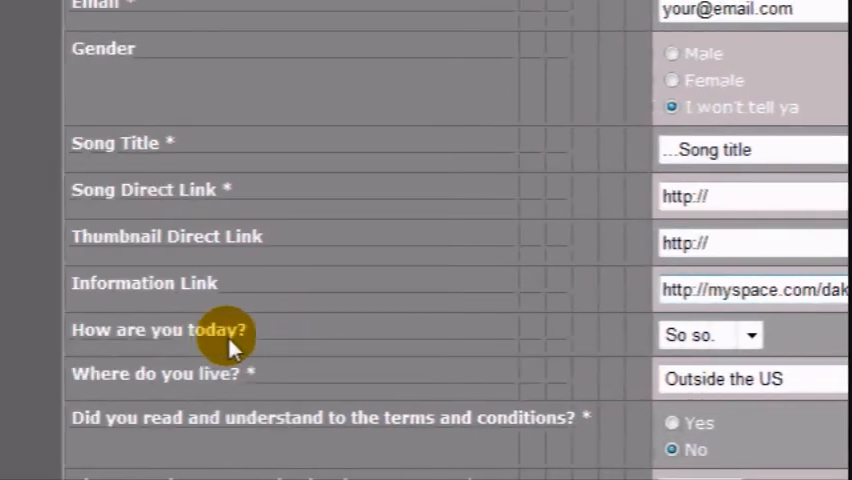
{"action": "scroll", "scroll_direction": "down", "scroll_amount": 3}
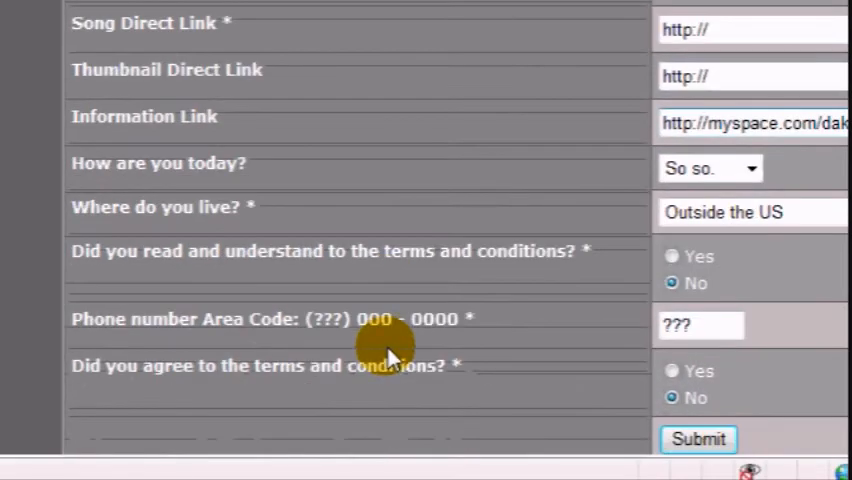
{"action": "left_click", "coordinate": [564, 212]}
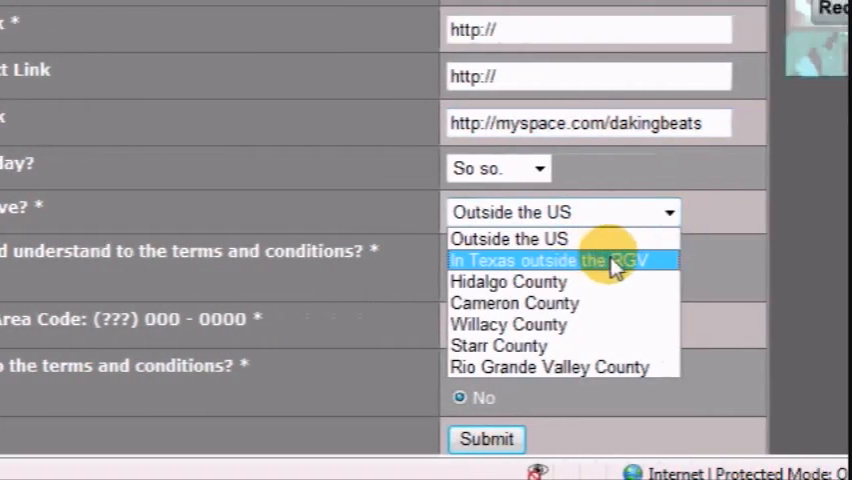
{"action": "mouse_move", "coordinate": [600, 324]}
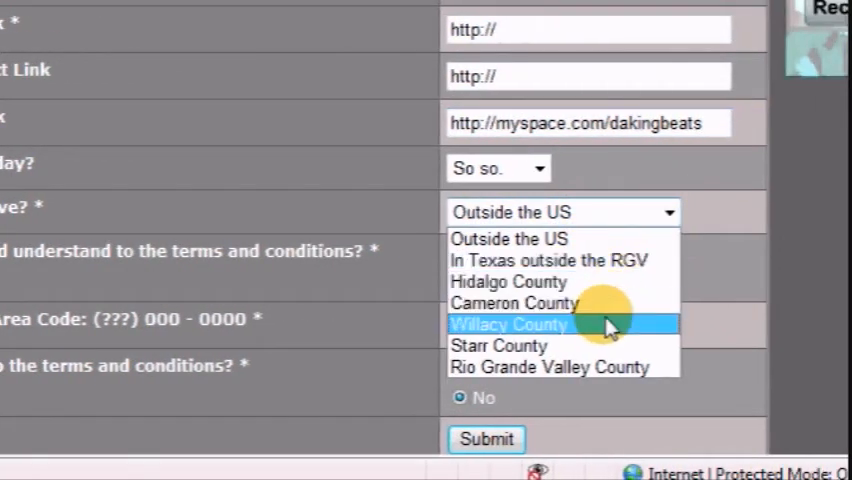
{"action": "mouse_move", "coordinate": [588, 340]}
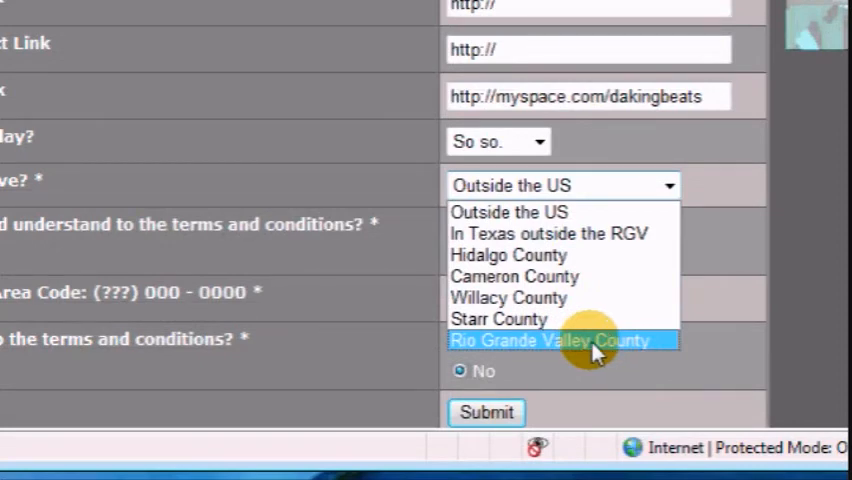
{"action": "mouse_move", "coordinate": [250, 190]}
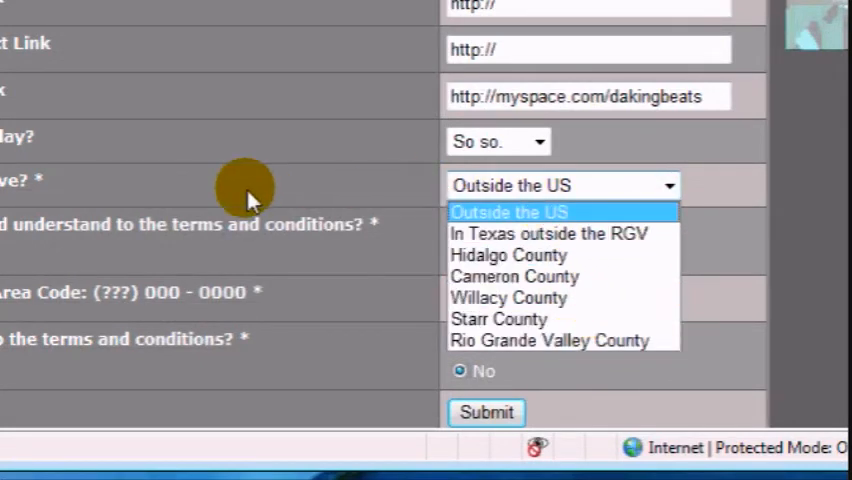
{"action": "left_click", "coordinate": [508, 212]}
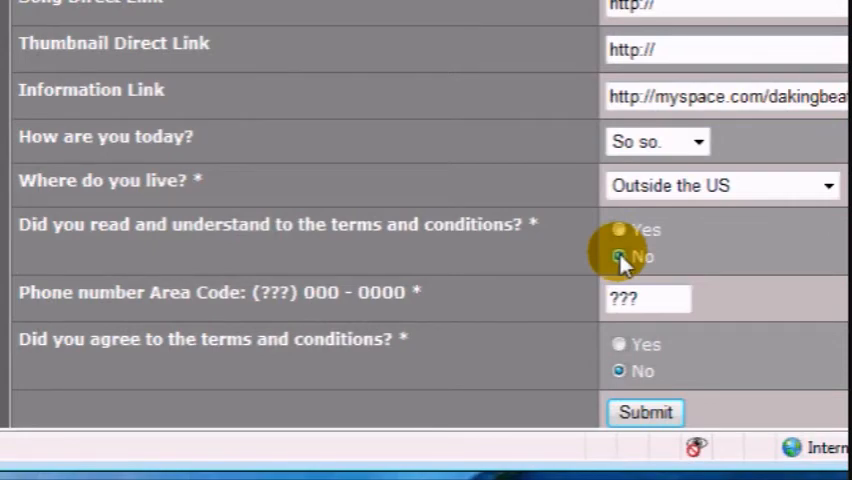
{"action": "scroll", "scroll_direction": "up", "scroll_amount": 3}
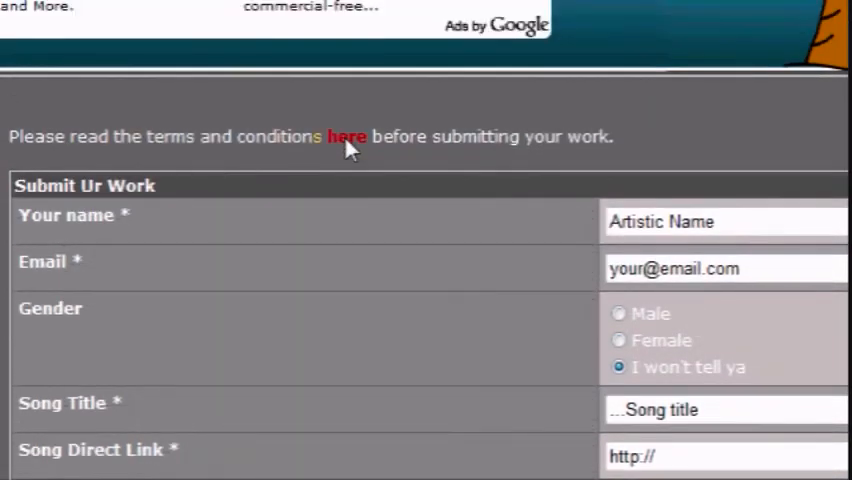
{"action": "scroll", "scroll_direction": "down", "scroll_amount": 3}
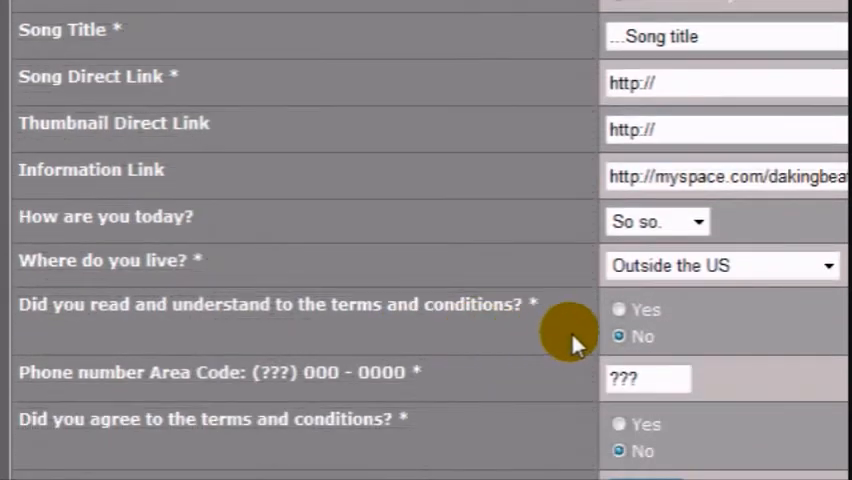
{"action": "left_click", "coordinate": [620, 308]}
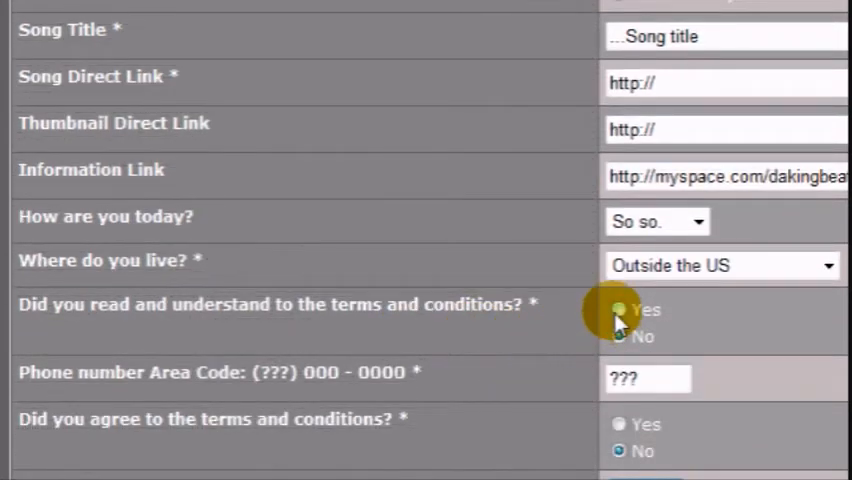
{"action": "scroll", "scroll_direction": "down", "scroll_amount": 3}
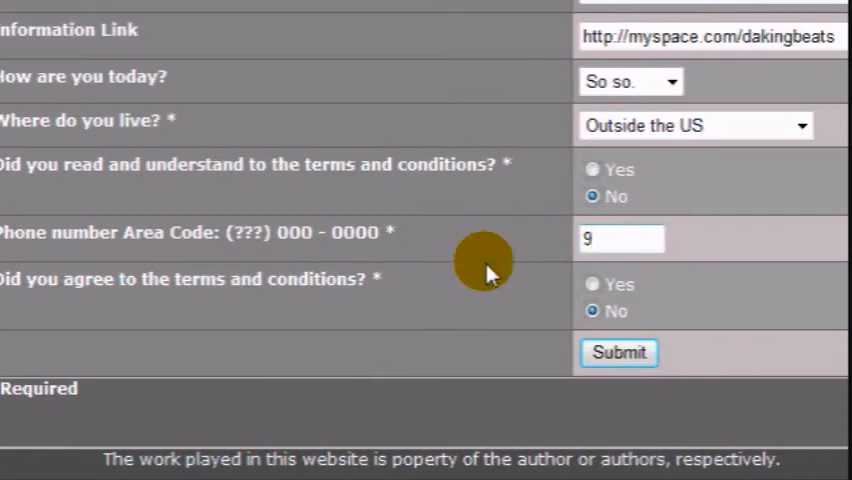
{"action": "type", "text": "???"}
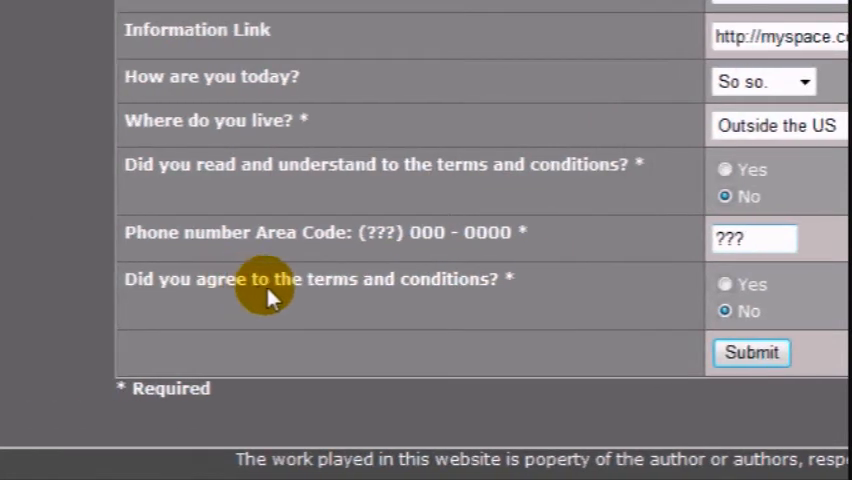
{"action": "mouse_move", "coordinate": [456, 296]}
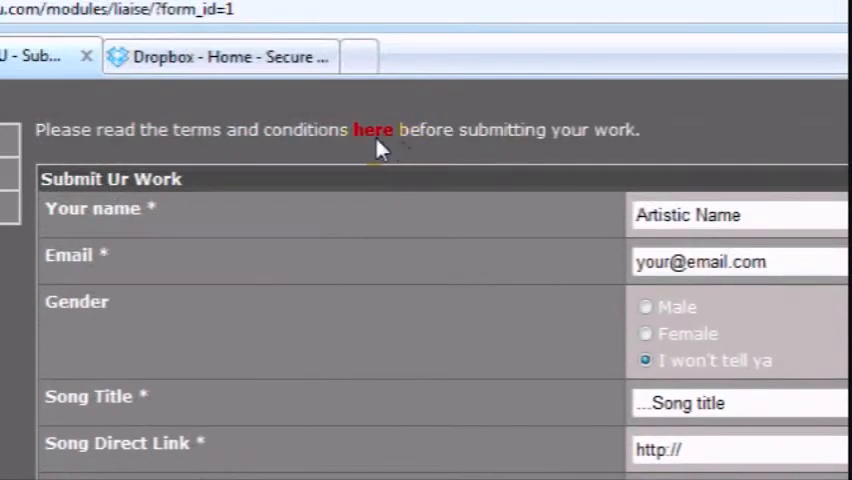
{"action": "scroll", "scroll_direction": "down", "scroll_amount": 3}
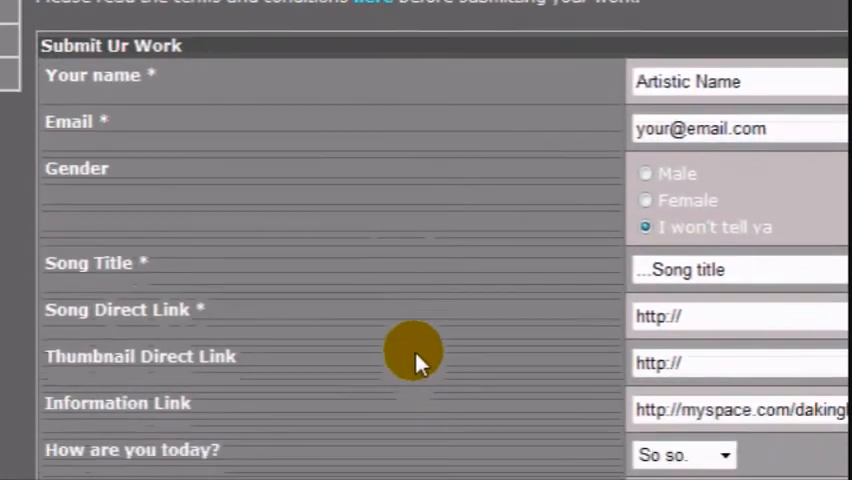
{"action": "scroll", "scroll_direction": "down", "scroll_amount": 3}
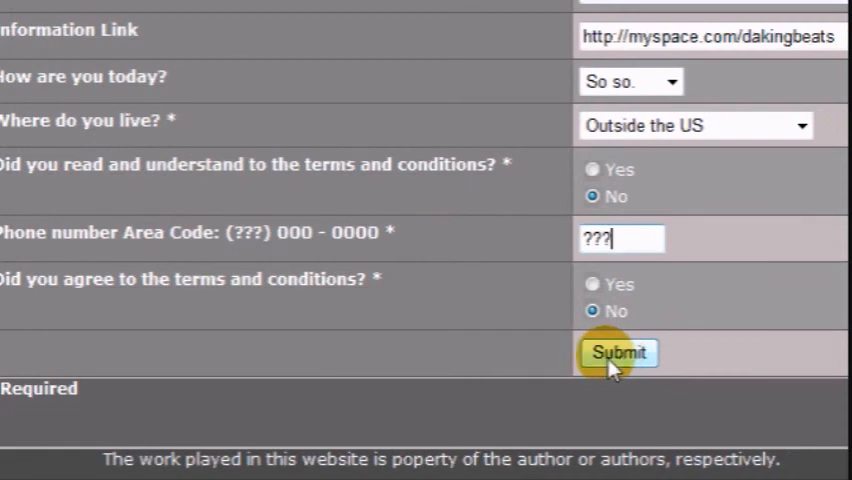
{"action": "mouse_move", "coordinate": [474, 264]}
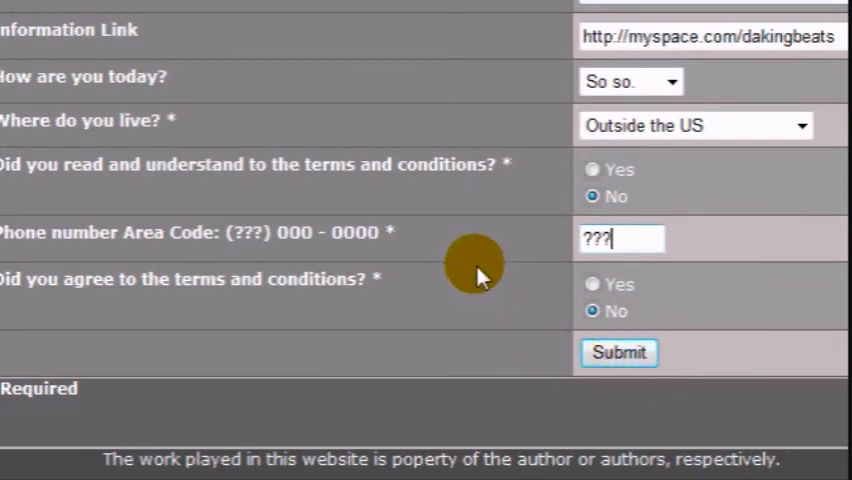
{"action": "scroll", "scroll_direction": "up", "scroll_amount": 3}
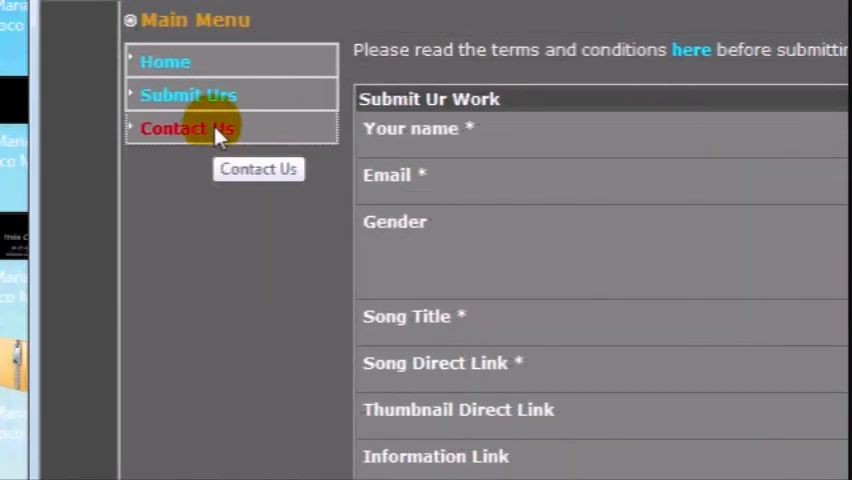
- Show the Contact Us page with its Comments, Report a Song and Submit Ur Work options
{"action": "left_click", "coordinate": [186, 128]}
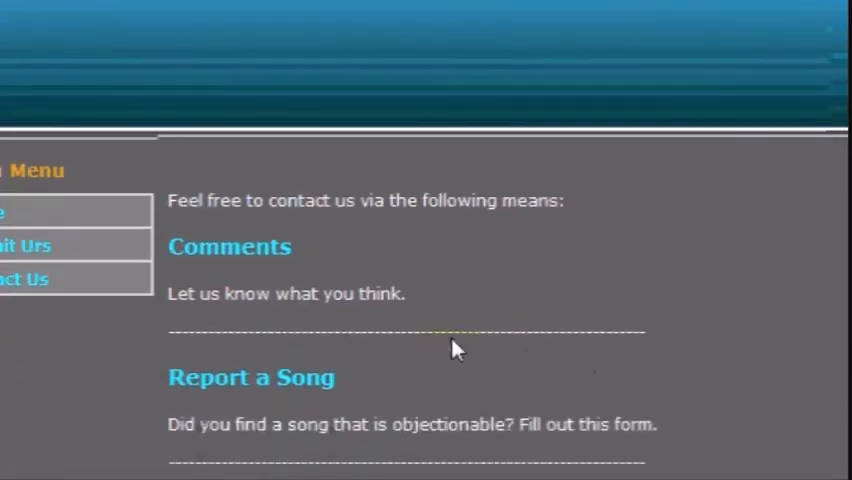
{"action": "scroll", "scroll_direction": "up", "scroll_amount": 3}
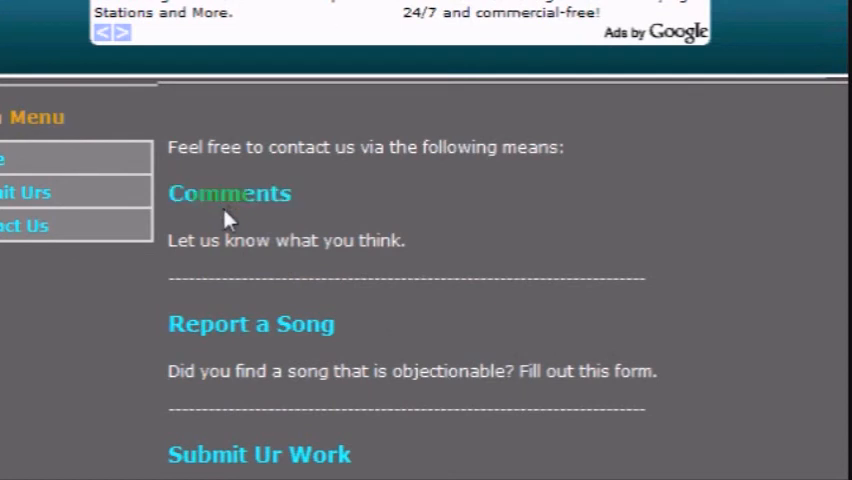
{"action": "mouse_move", "coordinate": [224, 336]}
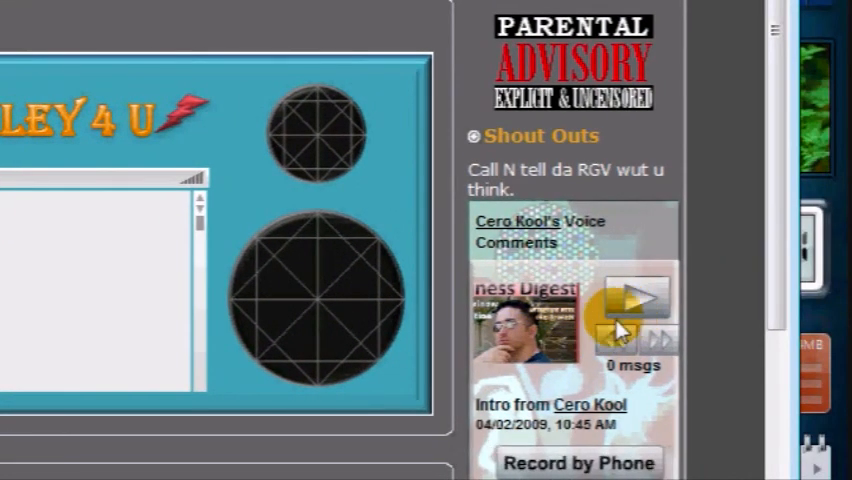
{"action": "scroll", "scroll_direction": "down", "scroll_amount": 3}
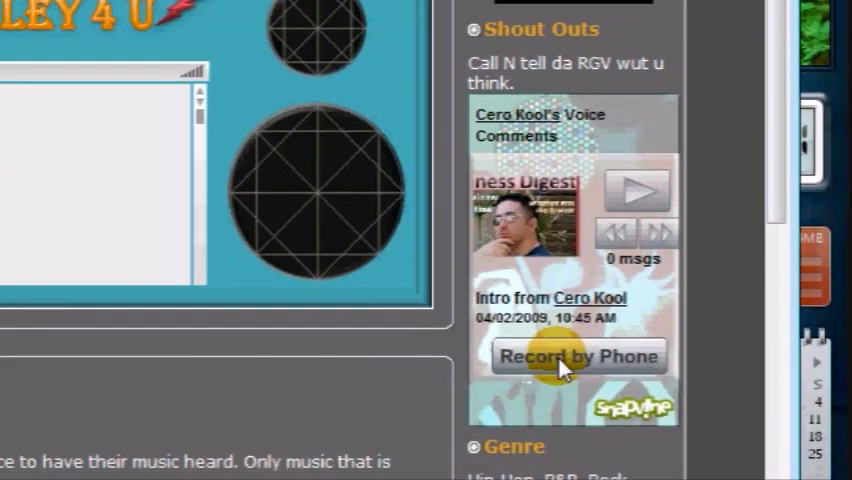
{"action": "left_click", "coordinate": [578, 356]}
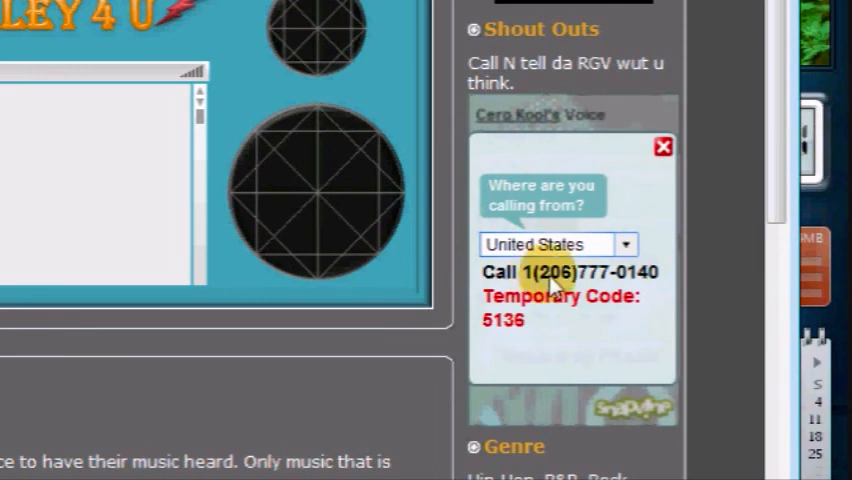
{"action": "mouse_move", "coordinate": [652, 192]}
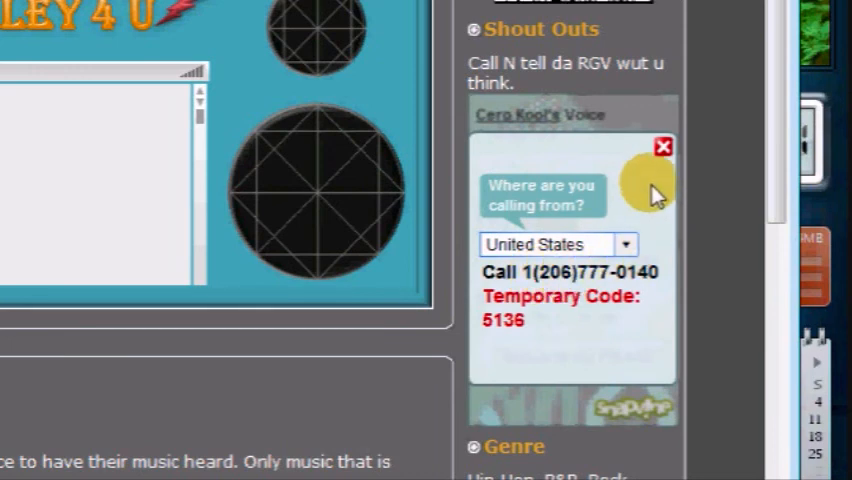
{"action": "left_click", "coordinate": [664, 146]}
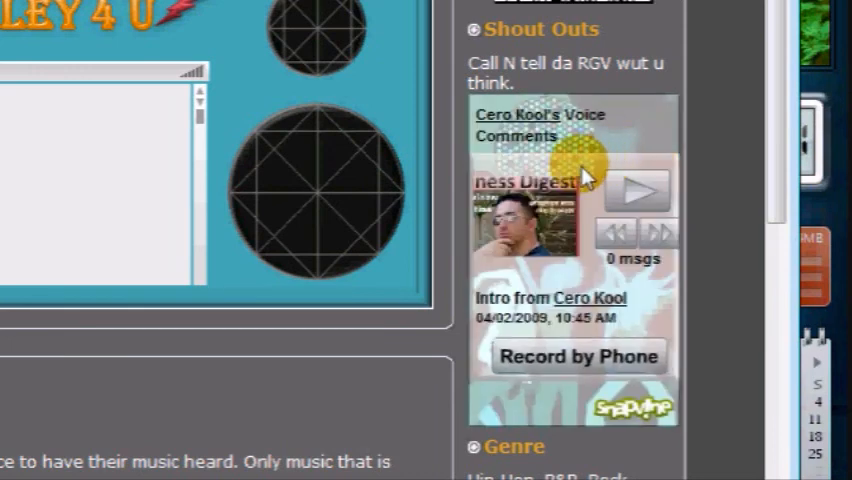